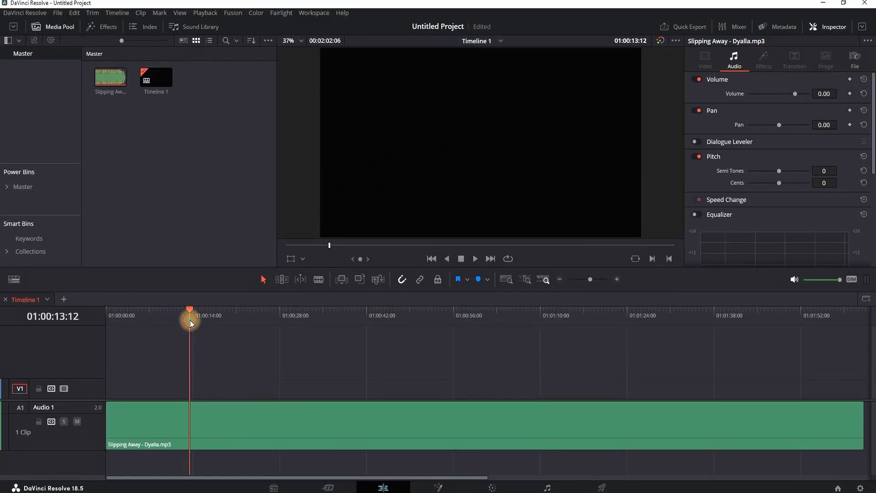
Step: Move the playhead to about 13 seconds and play back the Slipping Away clip
click(474, 258)
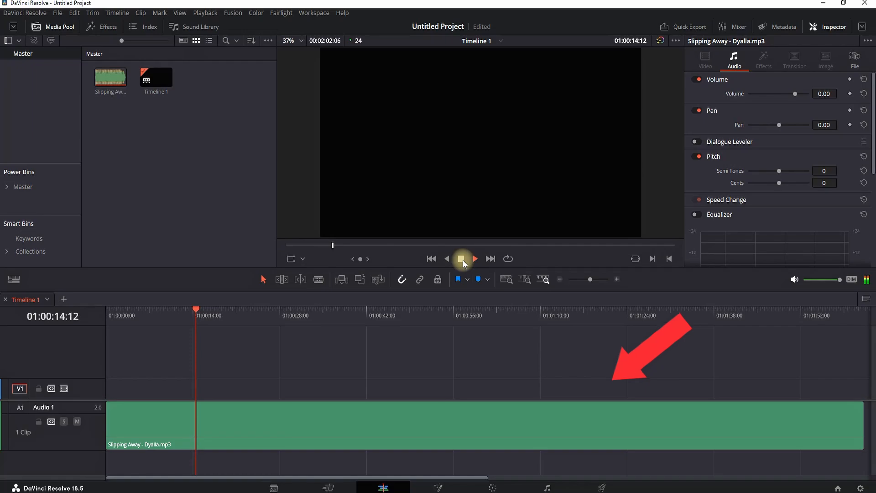
click(460, 259)
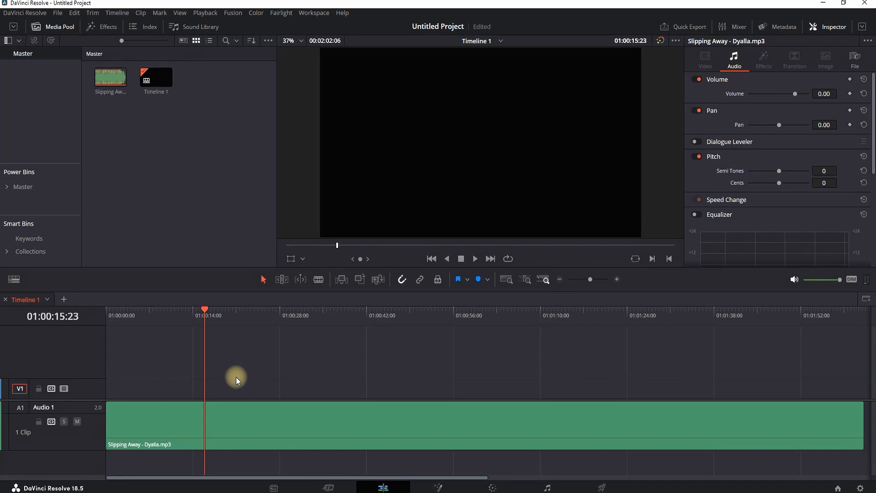
click(164, 412)
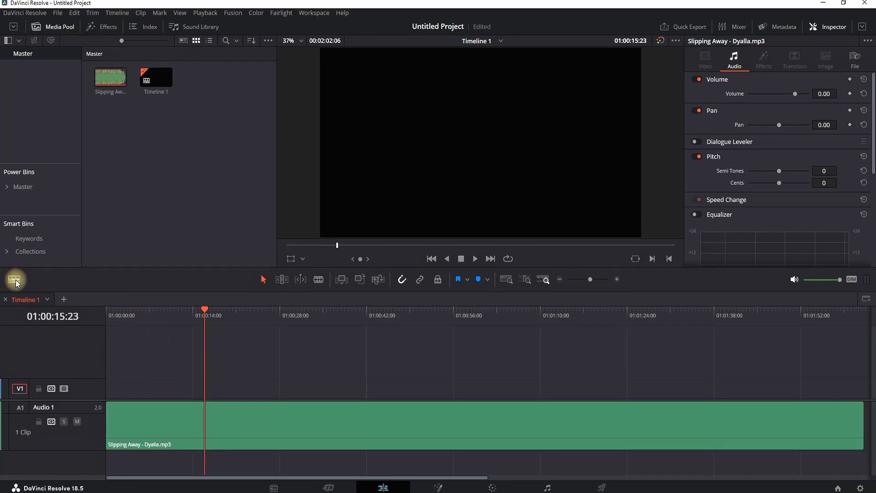
Step: Switch the audio display to Non-Rectified Waveform in Timeline View Options
click(16, 279)
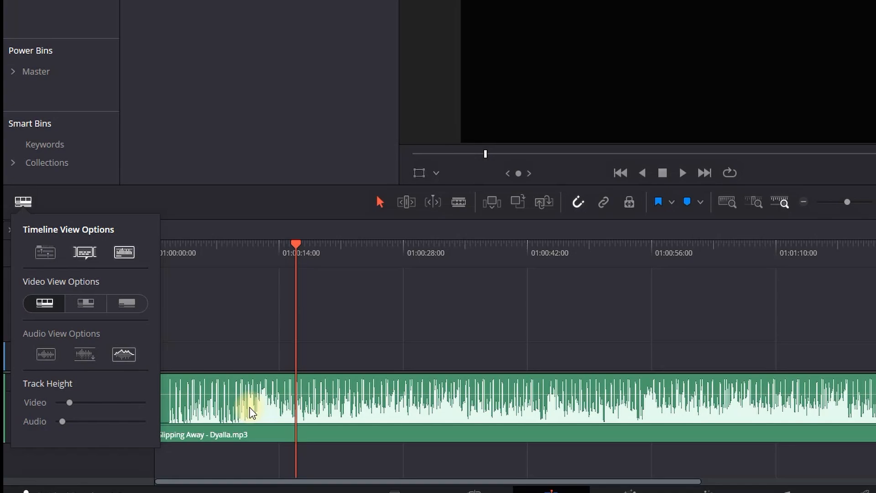
click(124, 354)
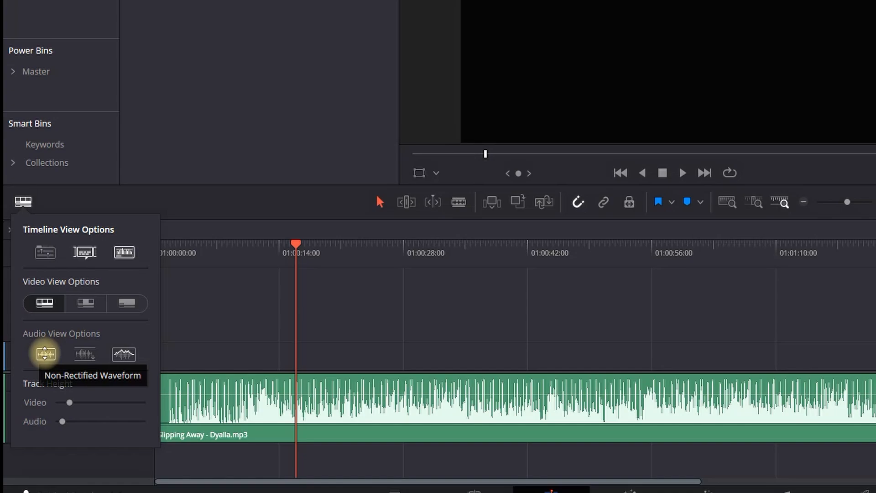
click(44, 354)
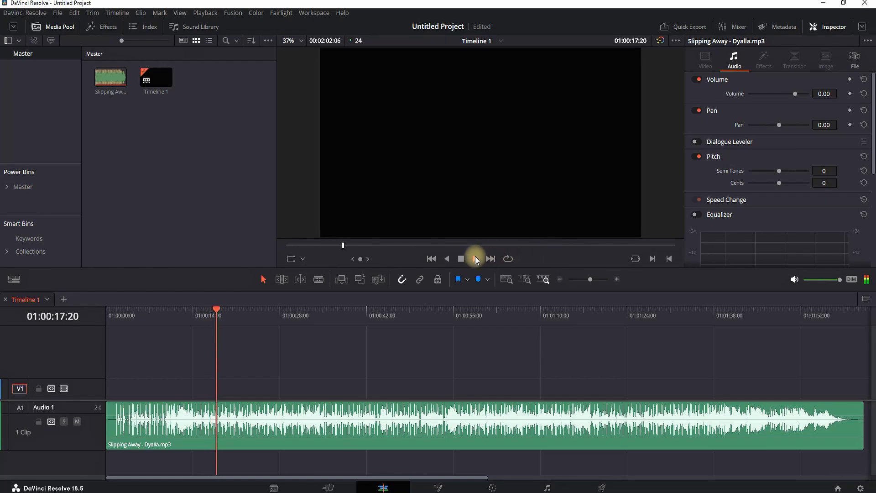
Step: Lower the clip's volume line to about -9.87 dB while playing, then stop playback
click(459, 258)
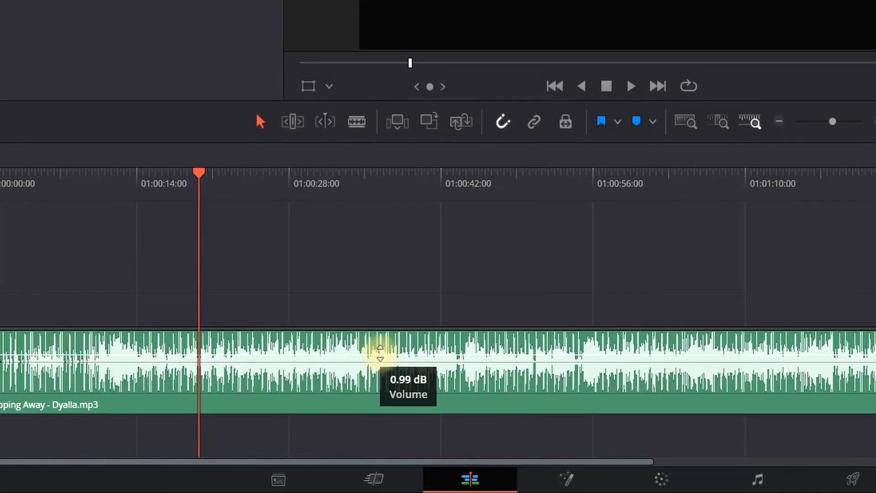
drag(380, 347, 391, 344)
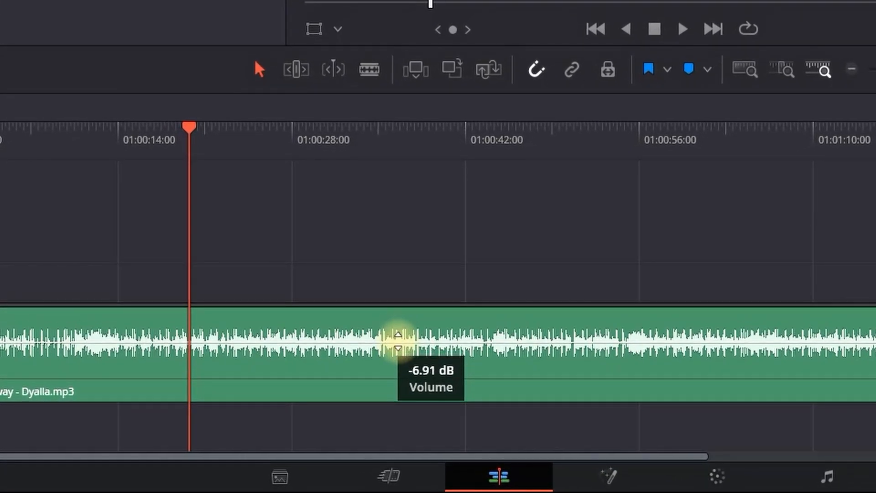
drag(397, 336, 398, 342)
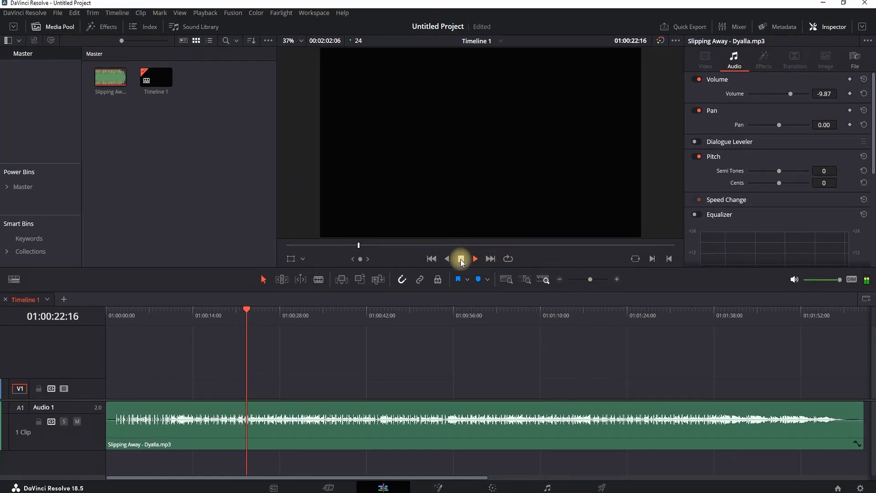
click(460, 258)
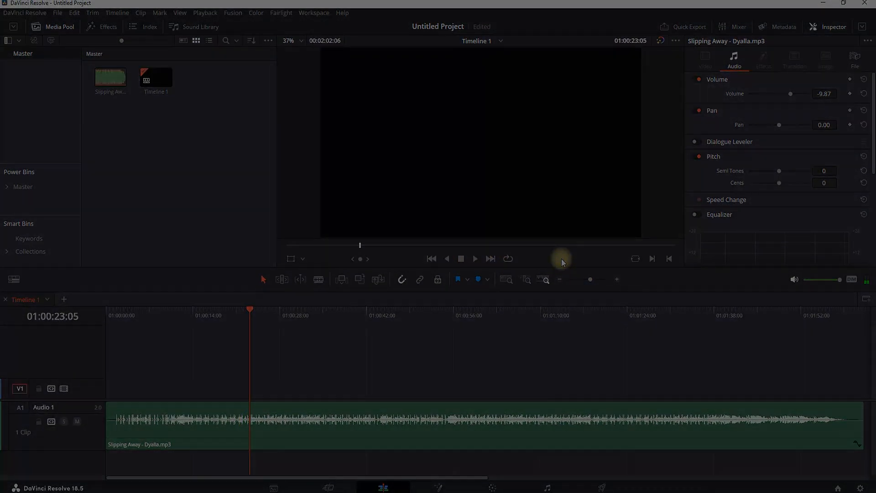